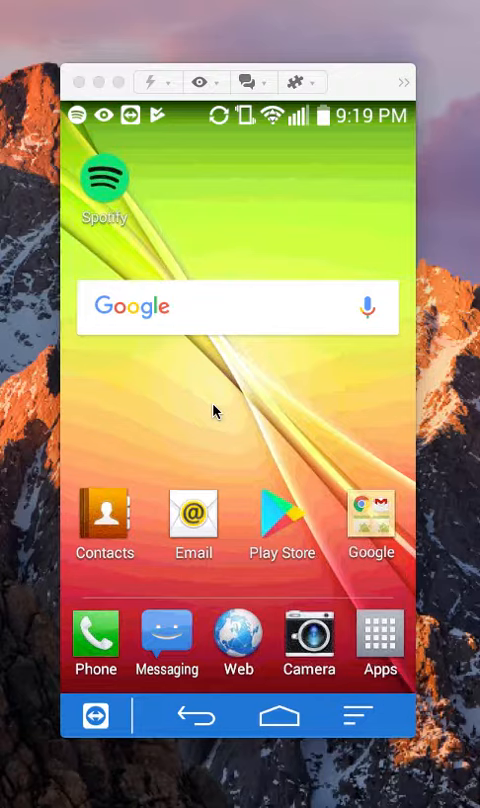
# Launch Spotify from the phone's home screen so the Home feed appears.
pyautogui.click(104, 176)
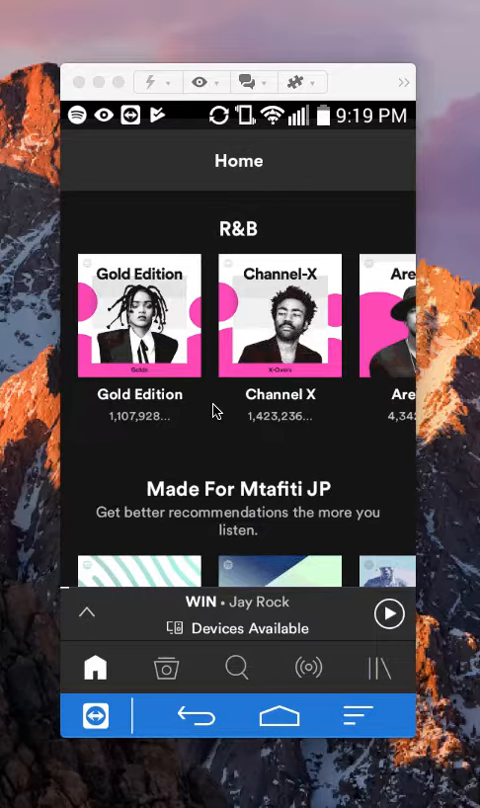
pyautogui.moveTo(404, 672)
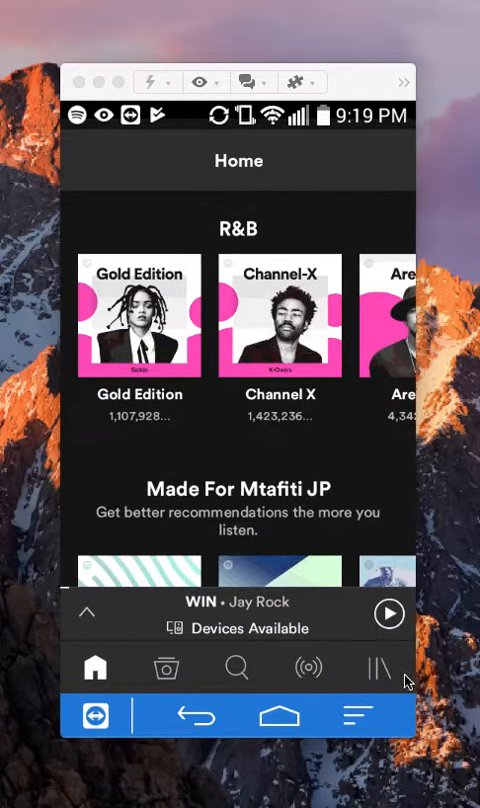
pyautogui.moveTo(388, 680)
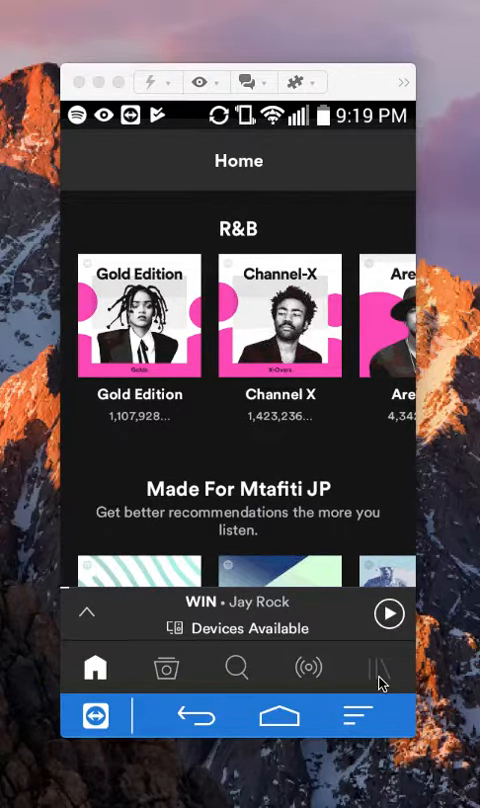
# Switch to Your Library and head toward the saved playlists.
pyautogui.click(380, 668)
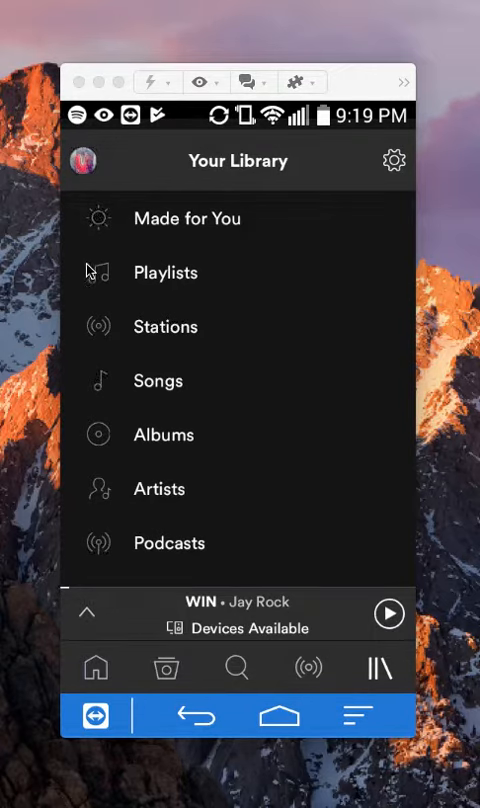
pyautogui.moveTo(184, 278)
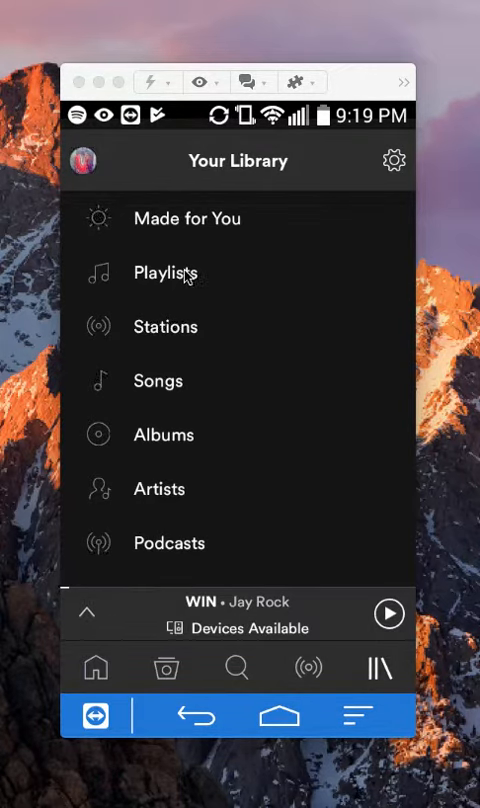
pyautogui.click(166, 272)
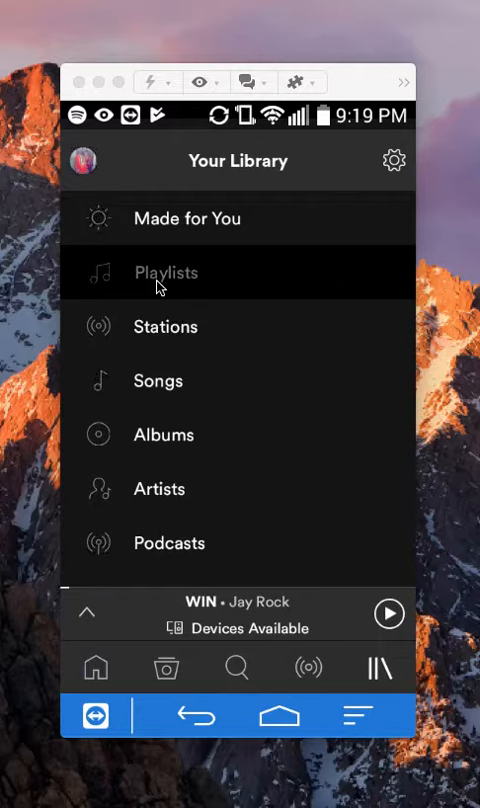
# Show the saved Playlists list, which includes KahindoTech.
pyautogui.click(166, 272)
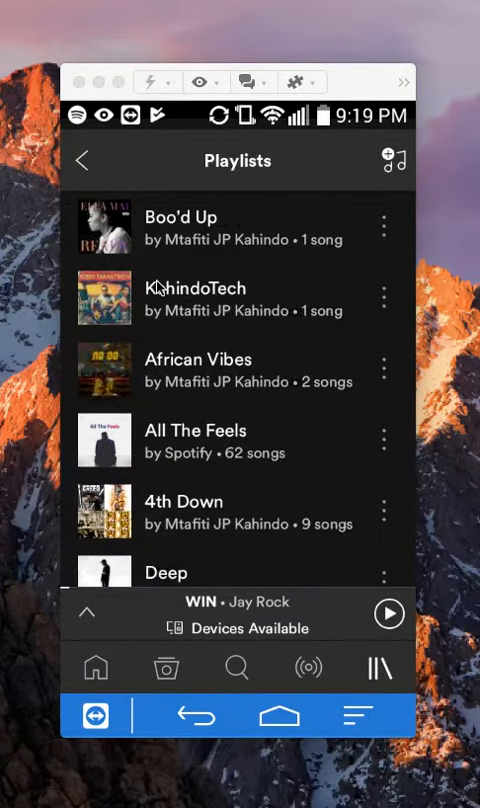
pyautogui.moveTo(224, 314)
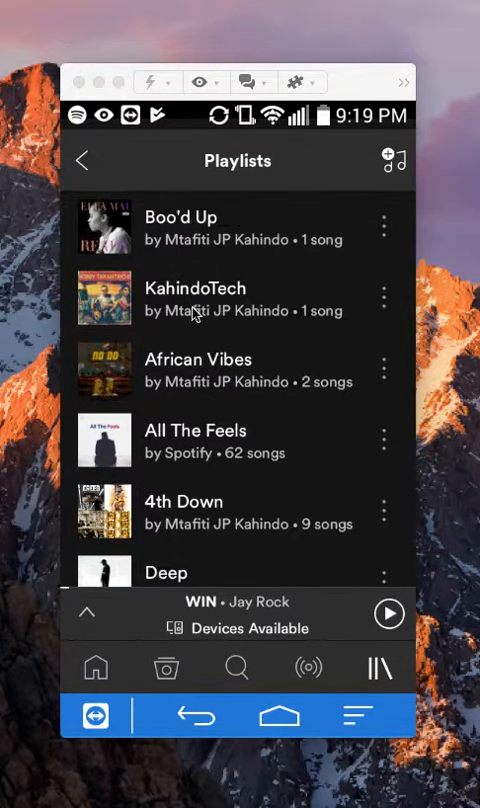
# Open the KahindoTech playlist and bring up its options menu.
pyautogui.click(196, 298)
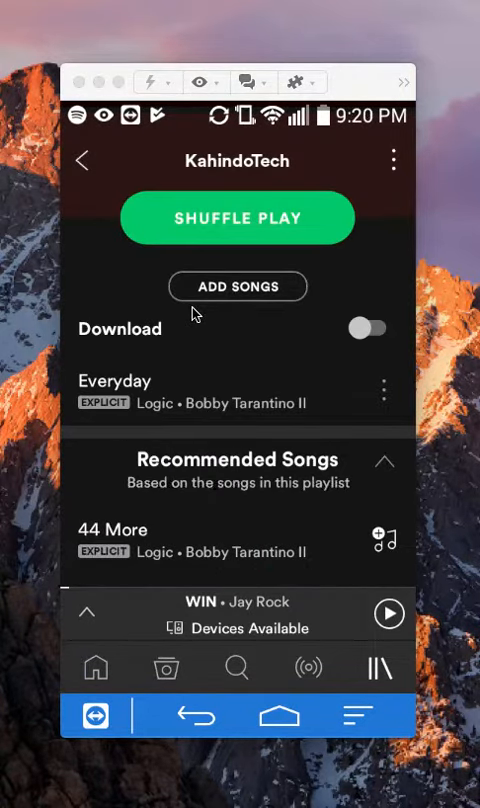
pyautogui.moveTo(304, 268)
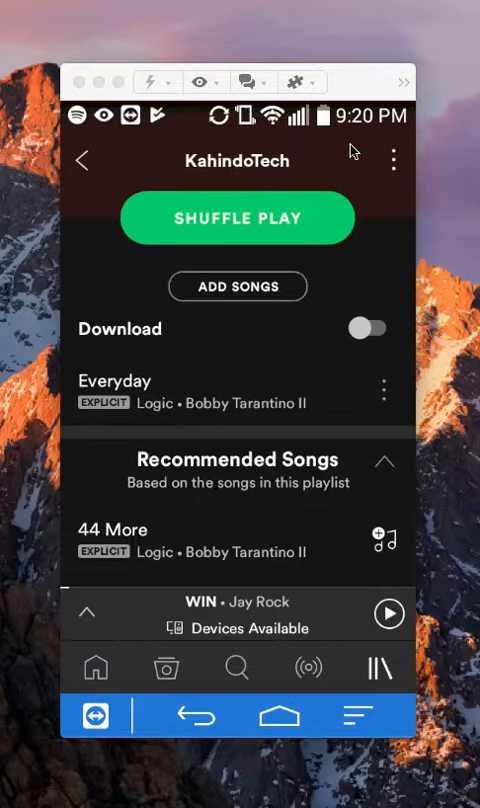
pyautogui.moveTo(380, 158)
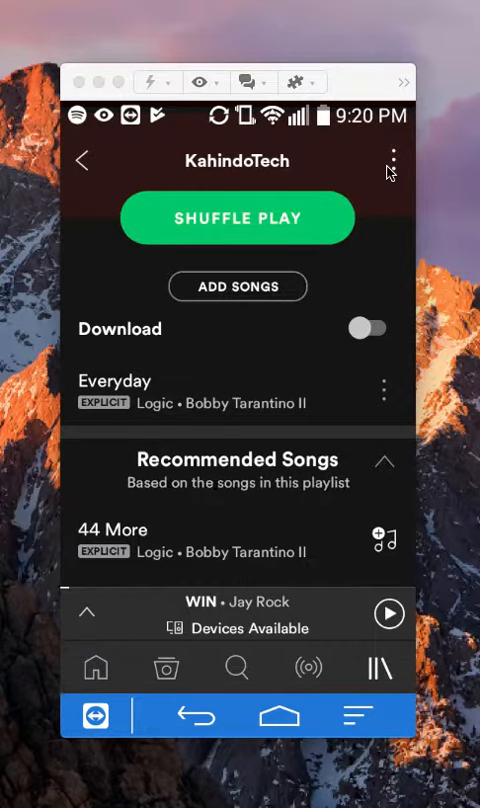
pyautogui.click(392, 160)
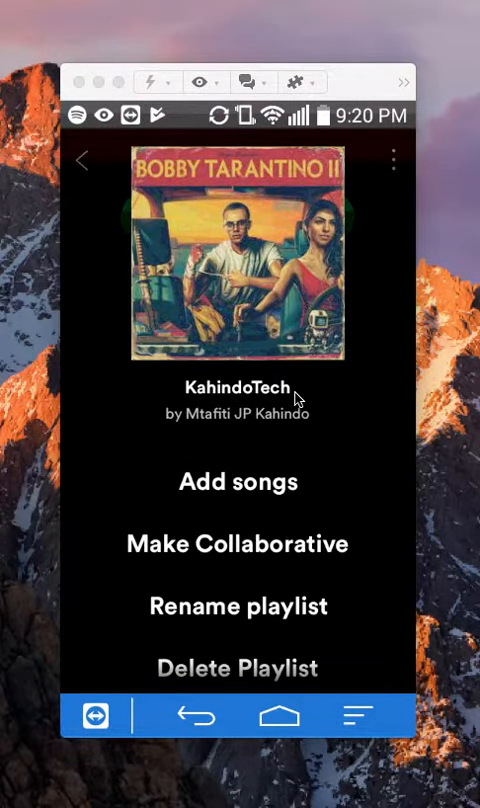
# Delete the KahindoTech playlist and confirm, removing it from Playlists.
pyautogui.scroll(-3)
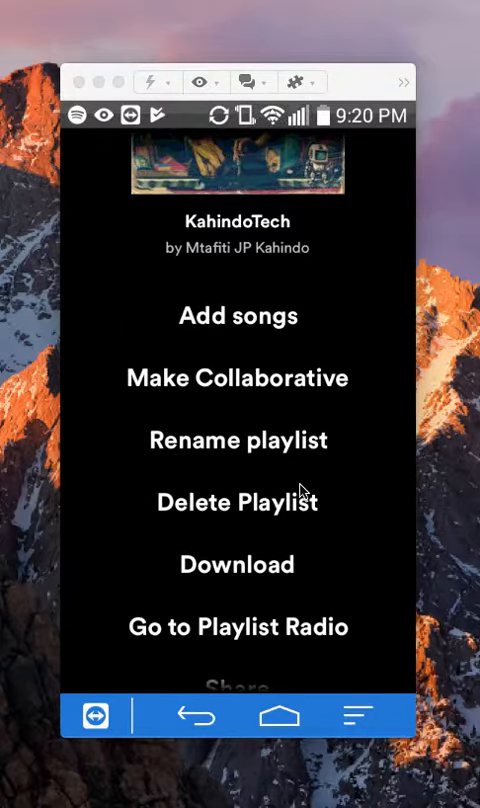
pyautogui.moveTo(164, 510)
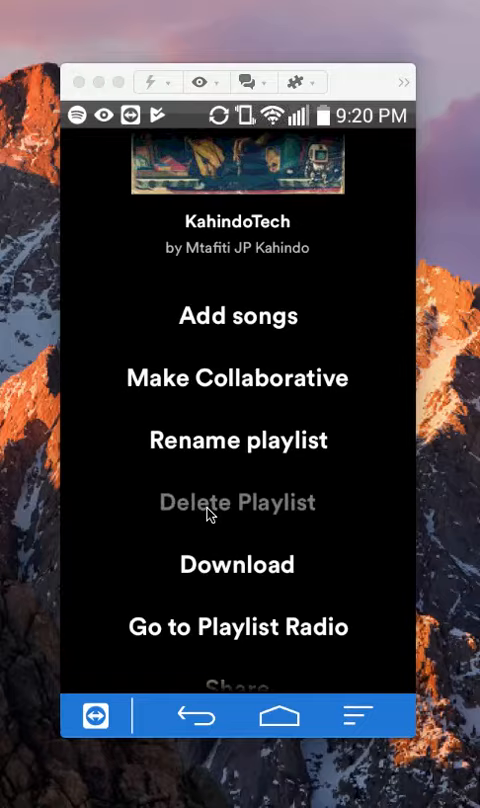
pyautogui.click(236, 502)
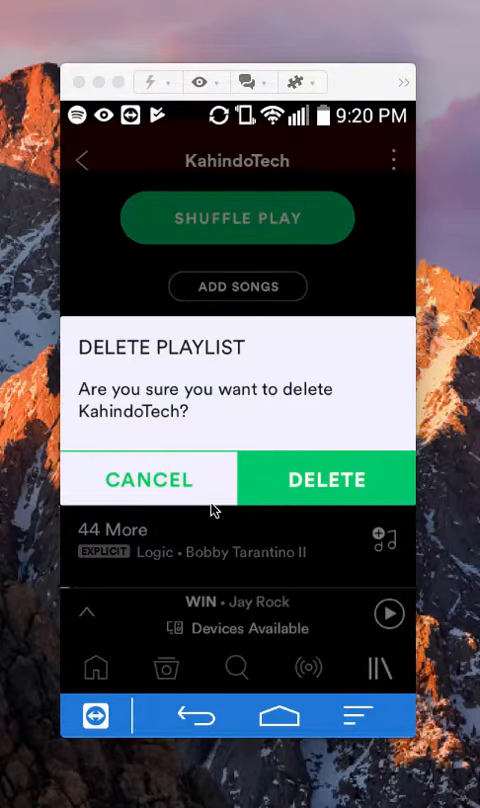
pyautogui.moveTo(278, 516)
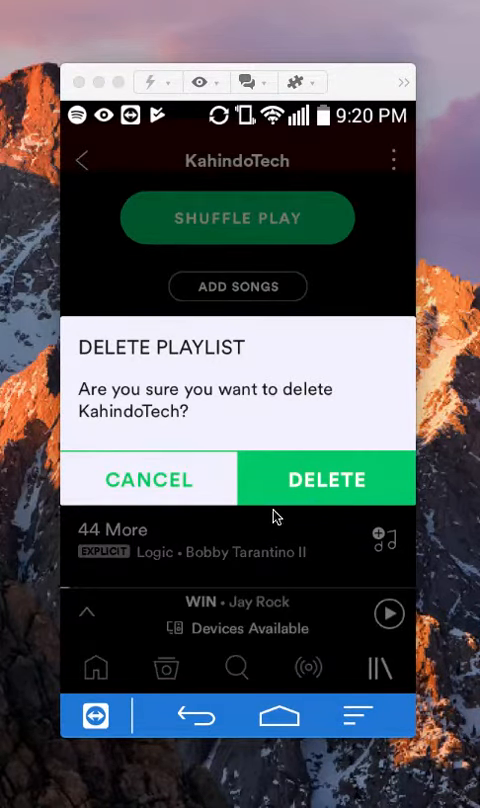
pyautogui.click(328, 480)
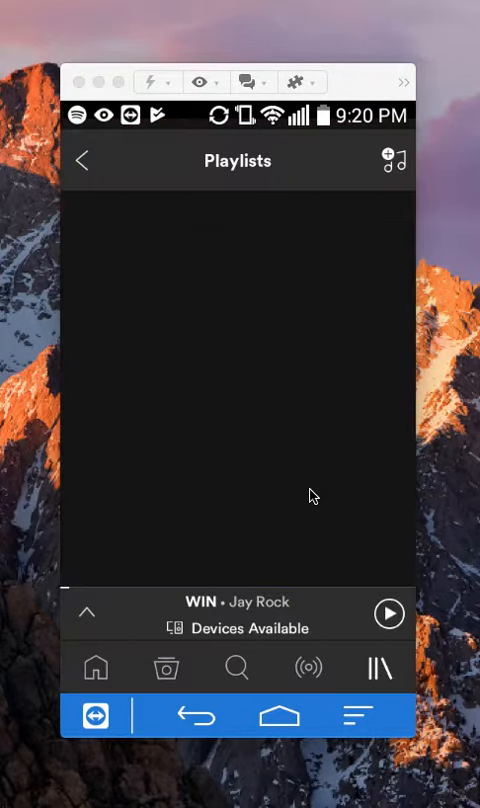